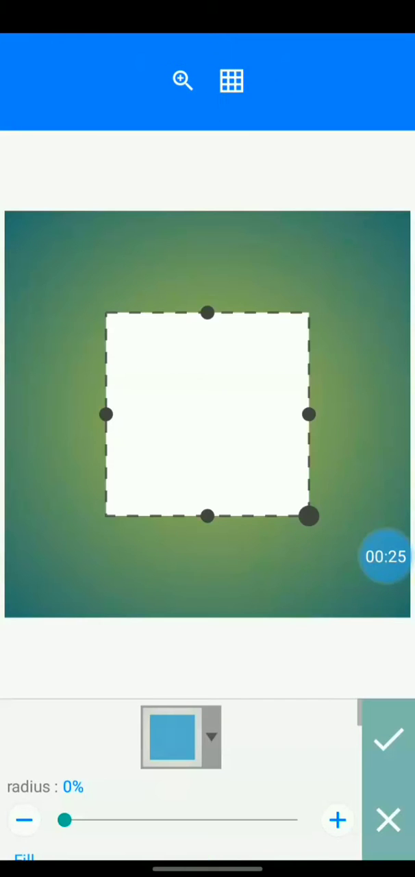
Choose the pentagon from the shape picker and confirm it as a white shape
left_click(181, 737)
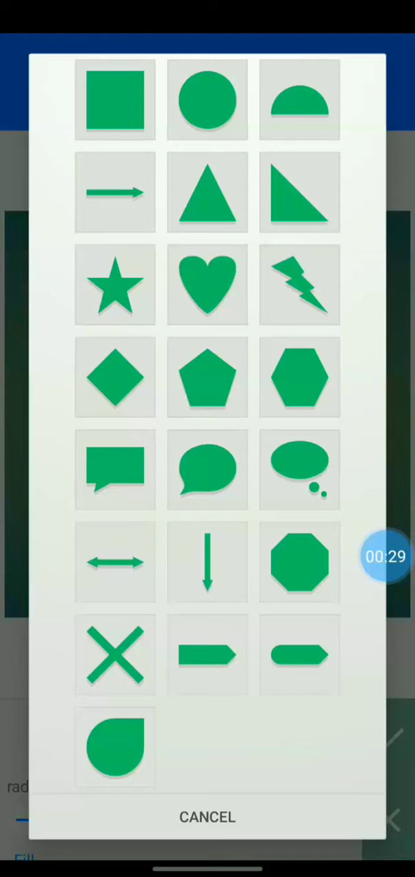
left_click(208, 377)
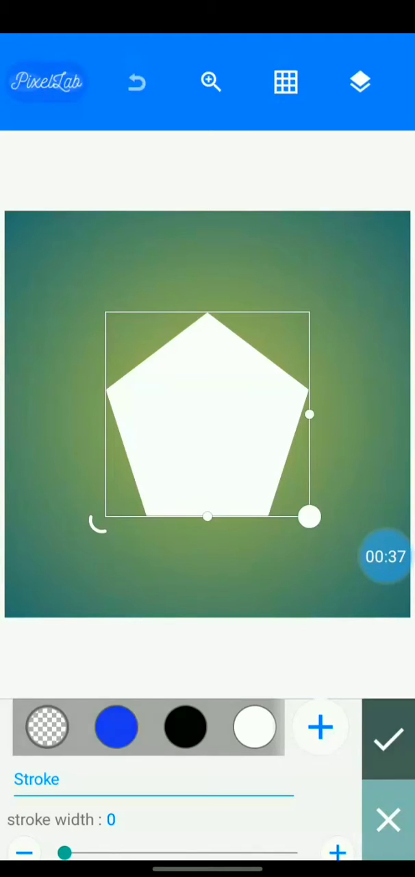
left_click(387, 739)
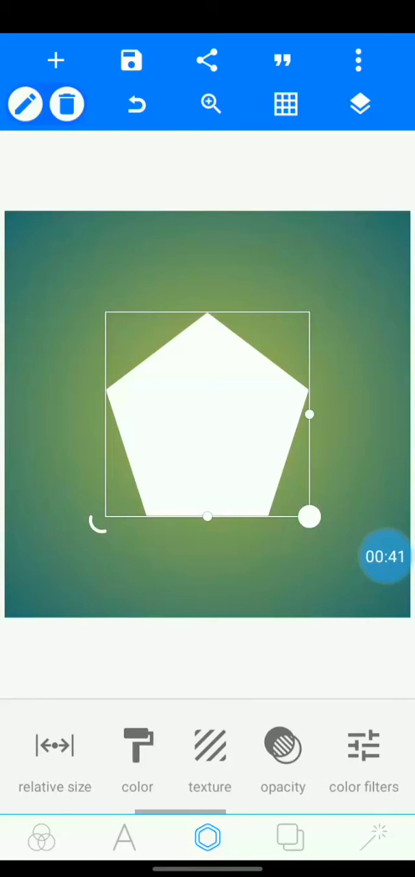
Apply the cropped portrait as the pentagon's texture with maintain ratio on and scale 100%
left_click(210, 760)
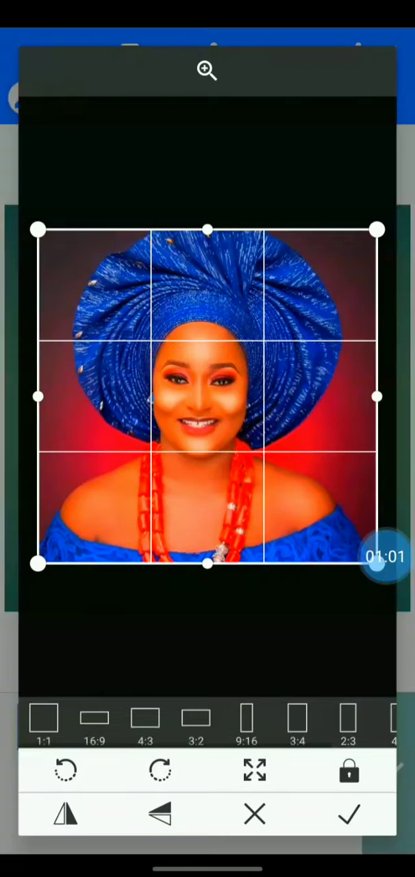
left_click(350, 814)
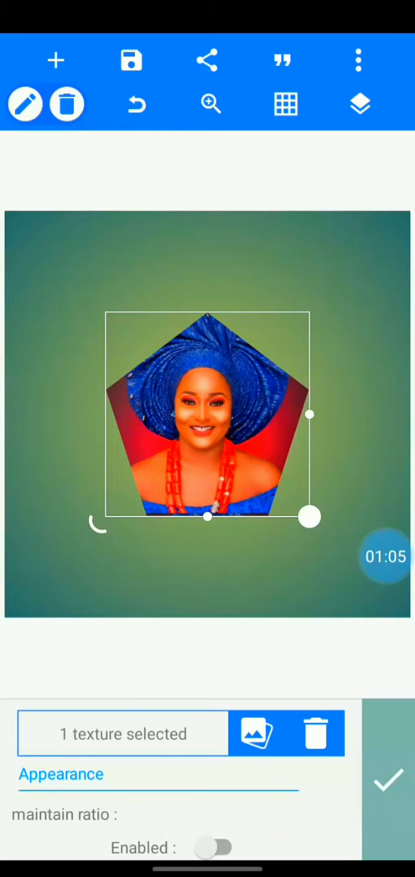
left_click(220, 847)
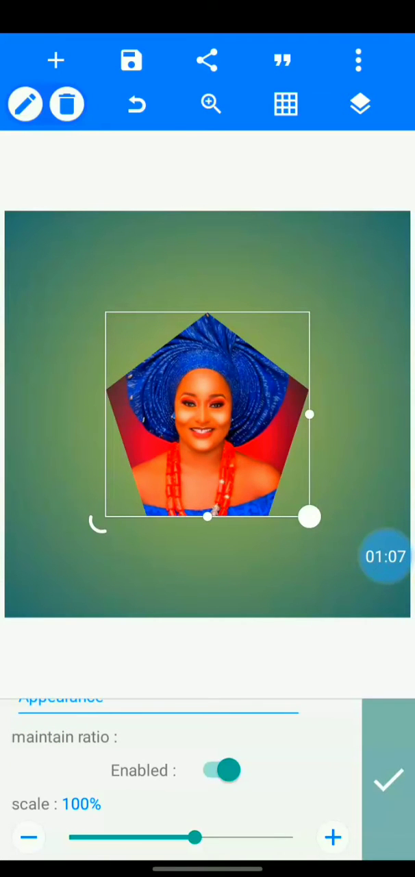
left_click(219, 771)
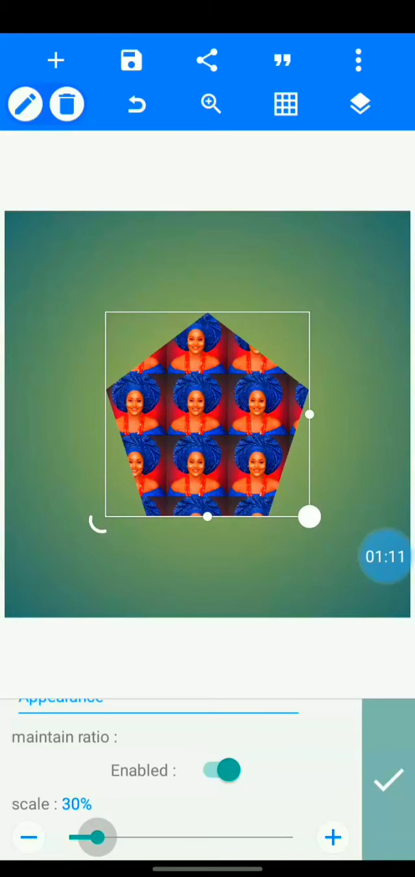
left_click_drag(98, 838, 195, 838)
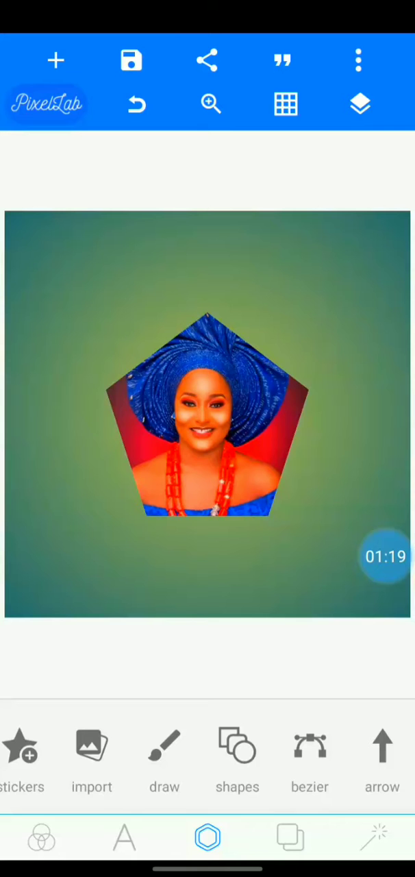
Add a white stroke to the photo pentagon and raise its width slider
left_click(208, 412)
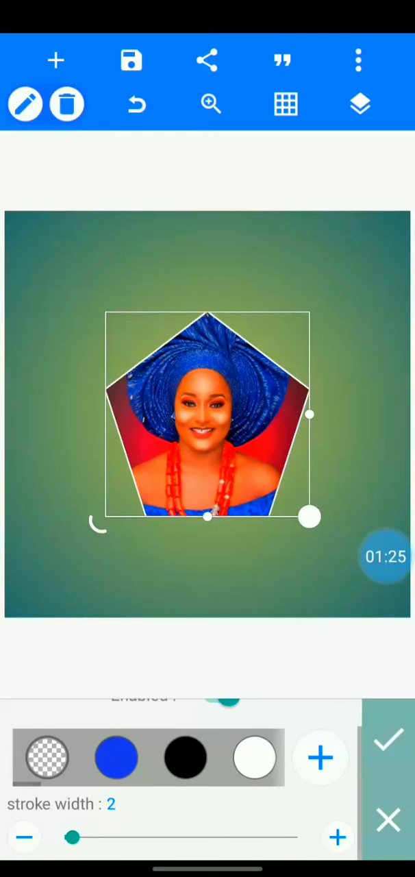
left_click_drag(74, 838, 82, 837)
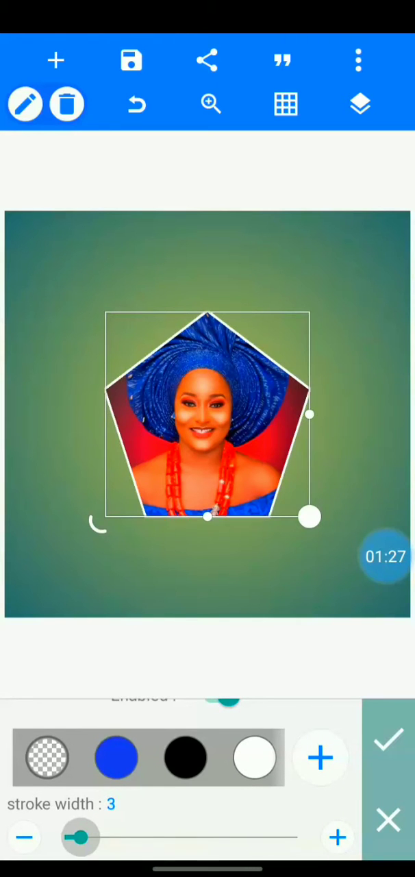
left_click_drag(81, 838, 122, 838)
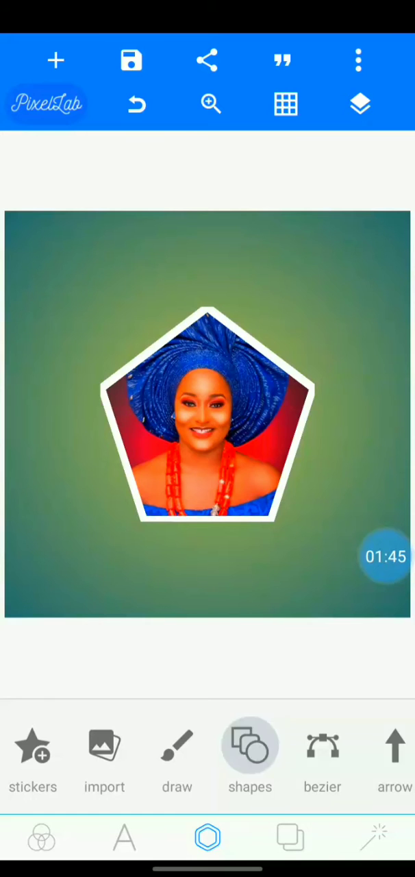
Swap the shape type to a speech bubble and fill it with the cropped portrait texture
left_click(250, 746)
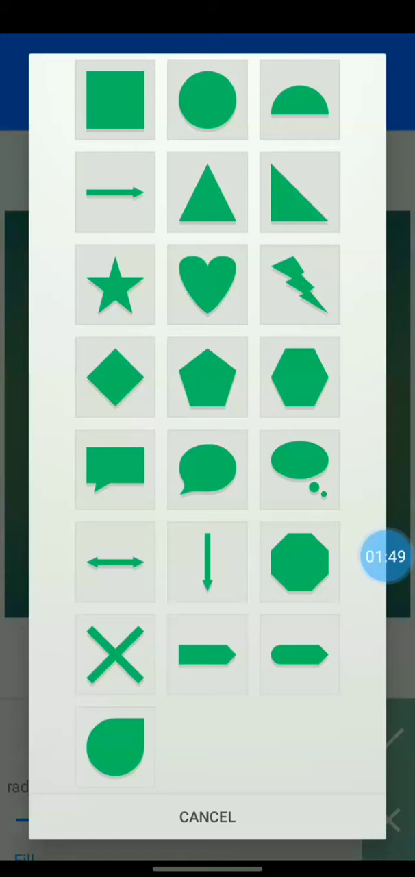
left_click(207, 468)
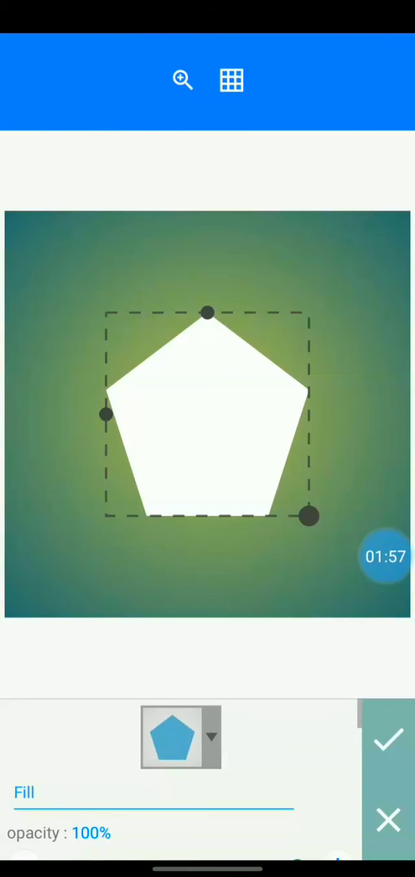
left_click(389, 740)
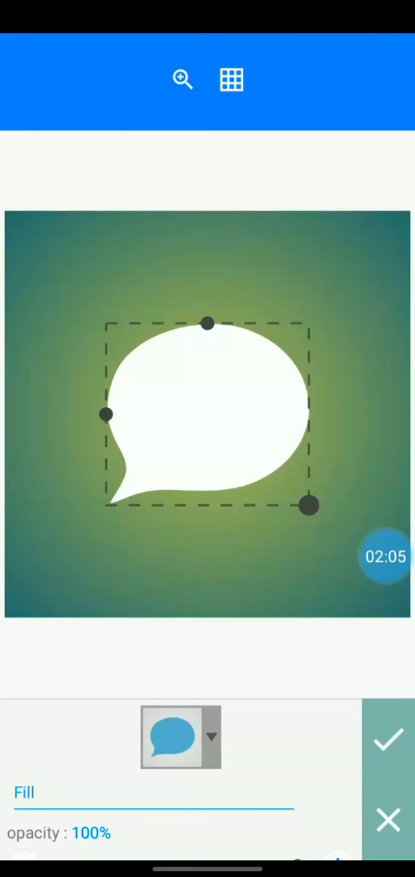
left_click(389, 738)
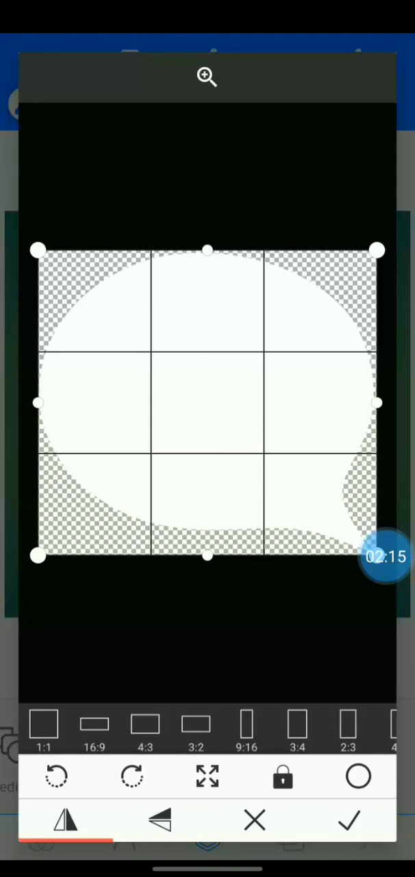
left_click(348, 820)
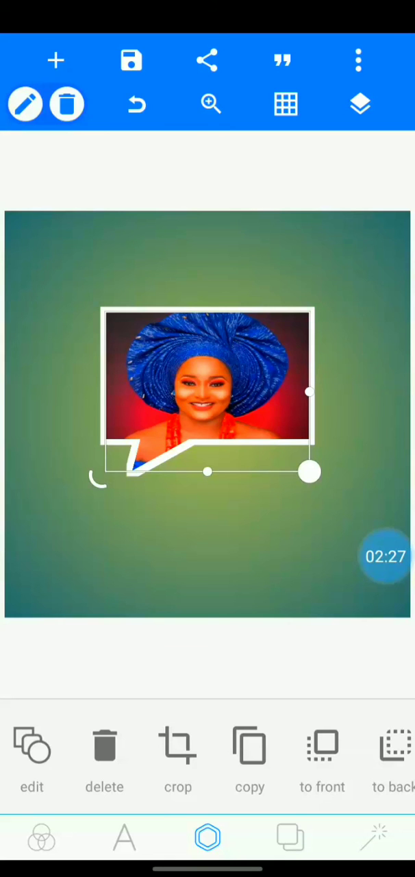
Add a new shape layer and make it a white heart from the shape picker
left_click(32, 761)
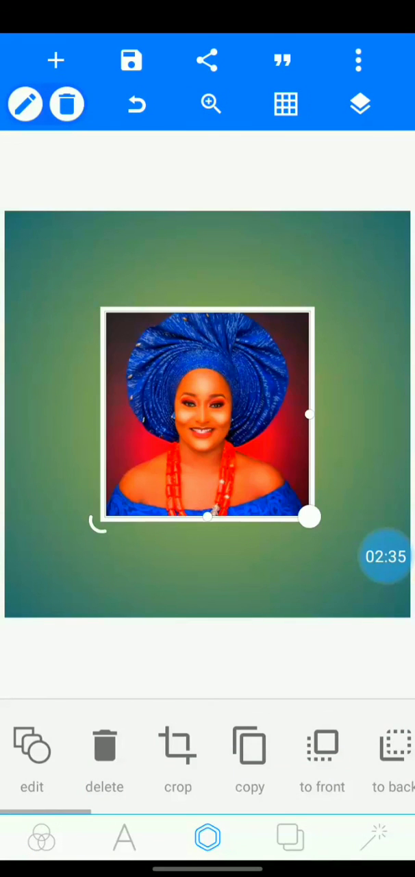
left_click(179, 751)
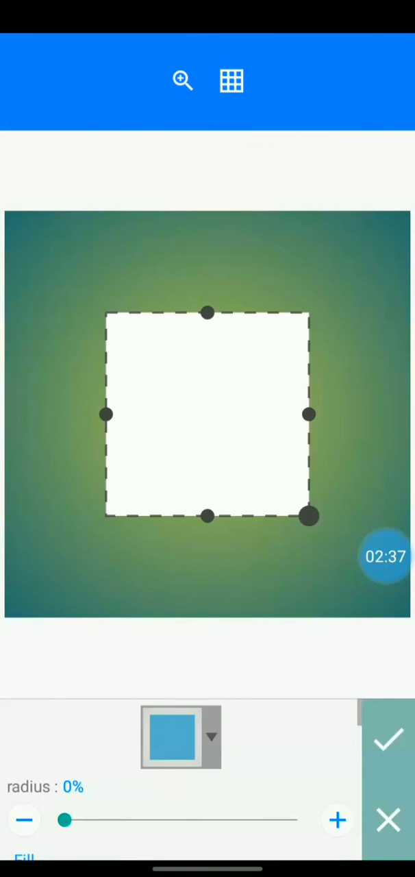
left_click(181, 737)
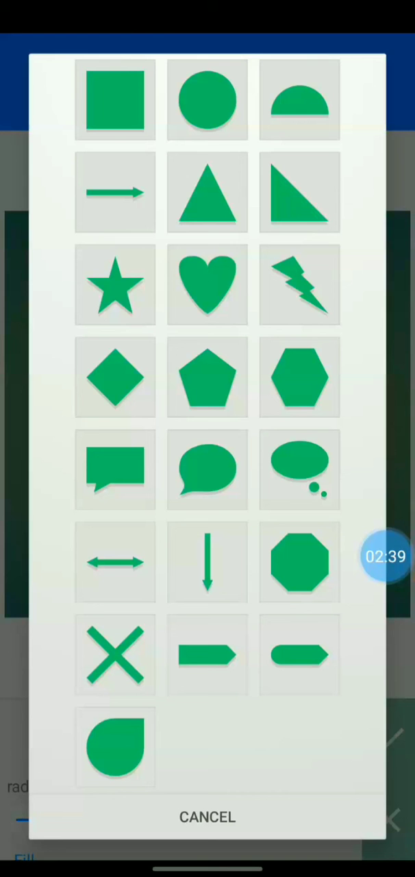
left_click(115, 746)
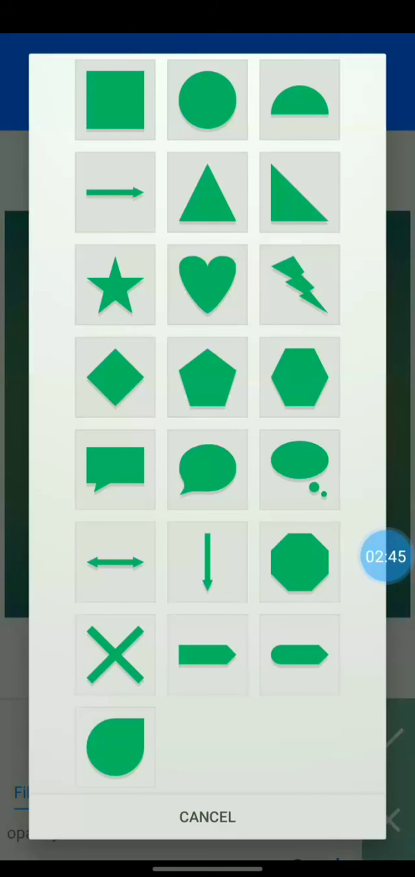
left_click(207, 285)
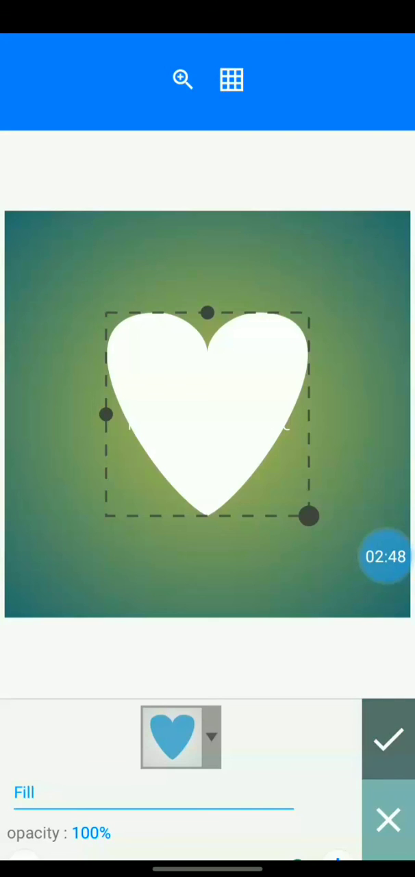